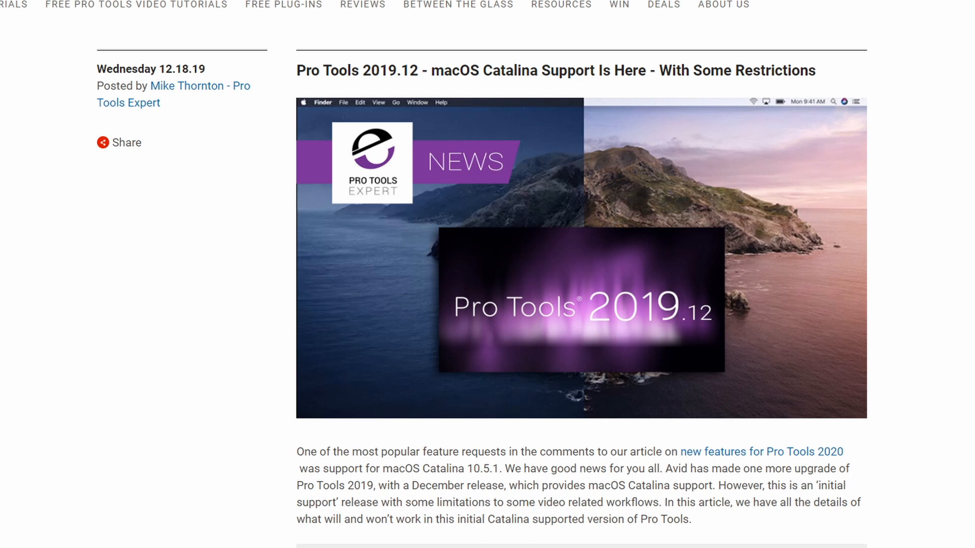
pyautogui.scroll(-3)
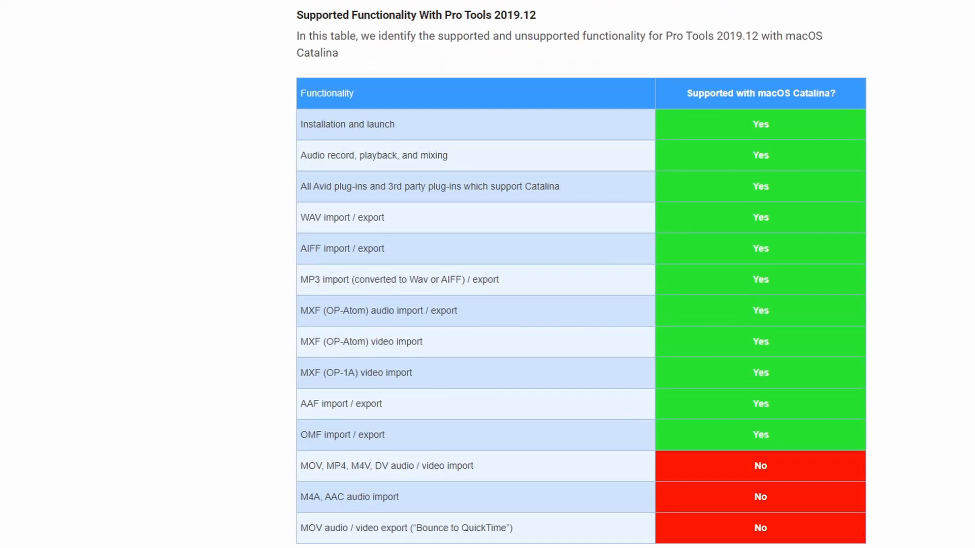
pyautogui.scroll(-3)
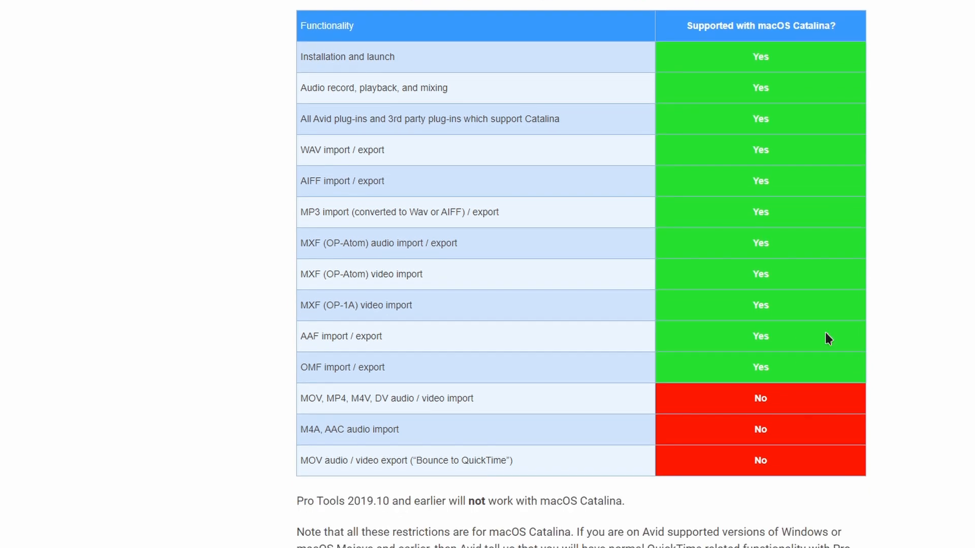
pyautogui.moveTo(744, 335)
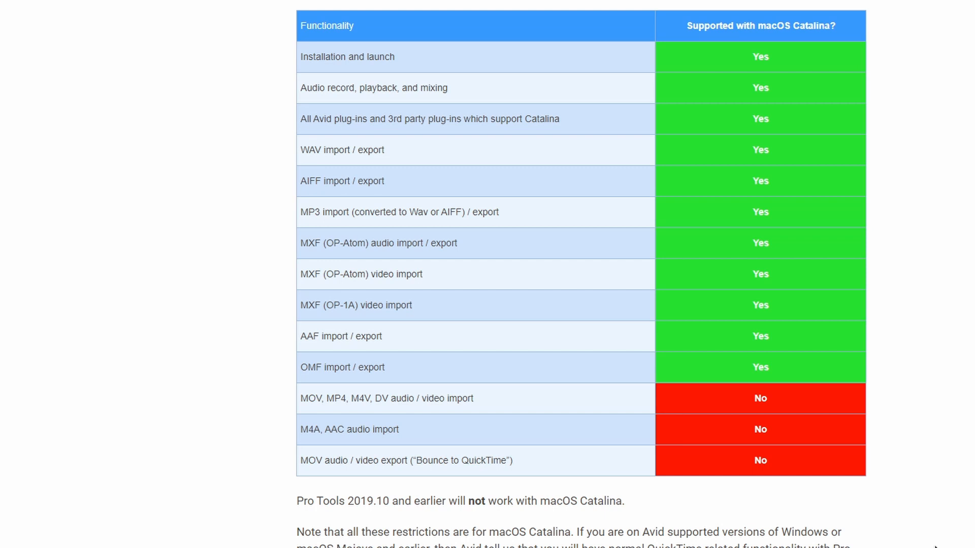
pyautogui.moveTo(686, 511)
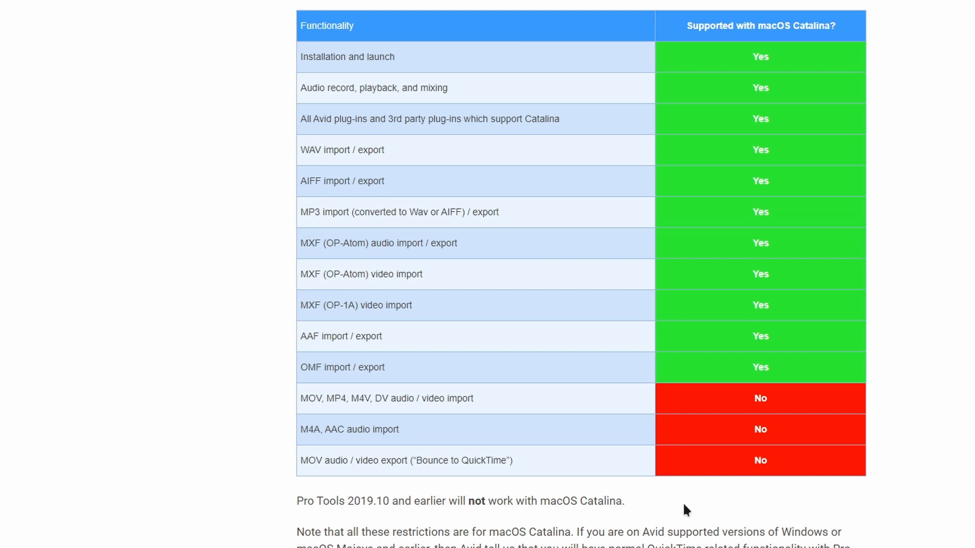